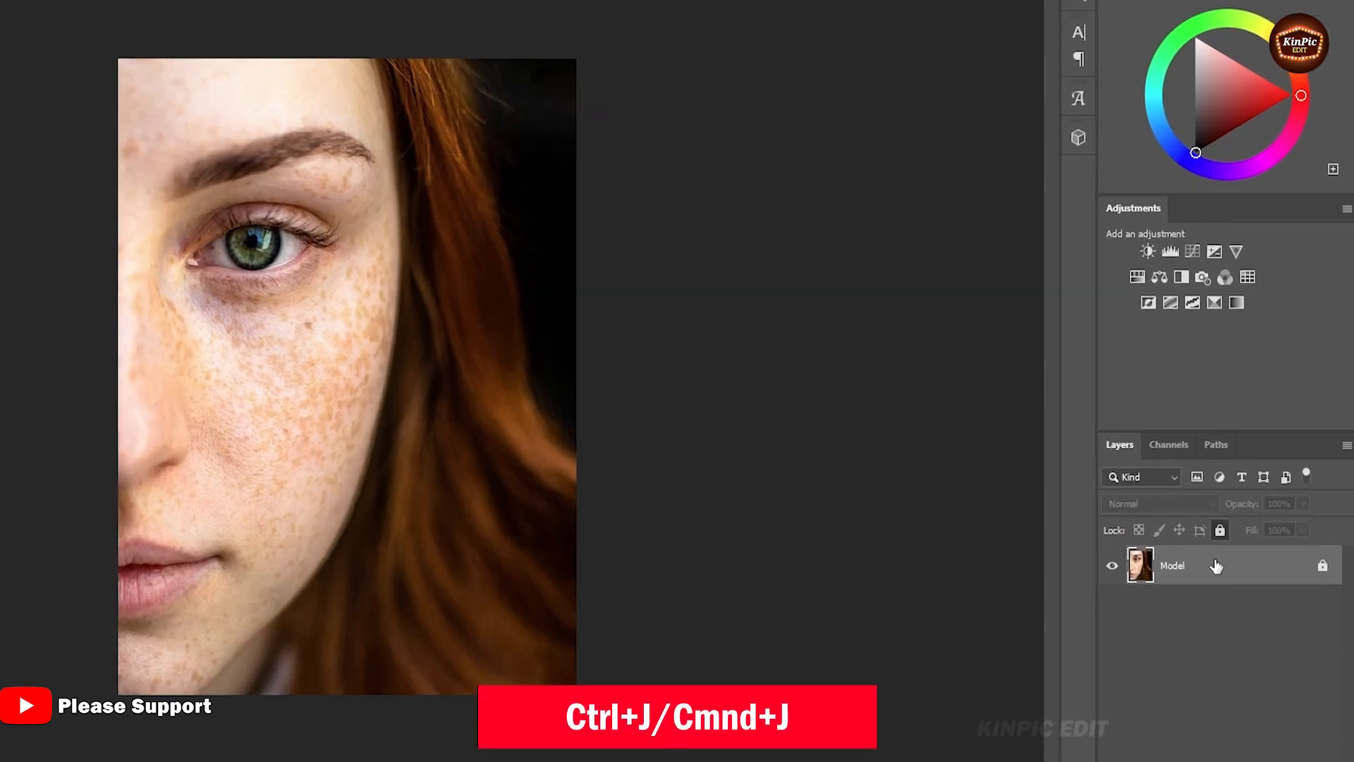
# Step: Duplicate the Model layer with Ctrl+J and invert the copy into a negative
pyautogui.press('ctrl+j')
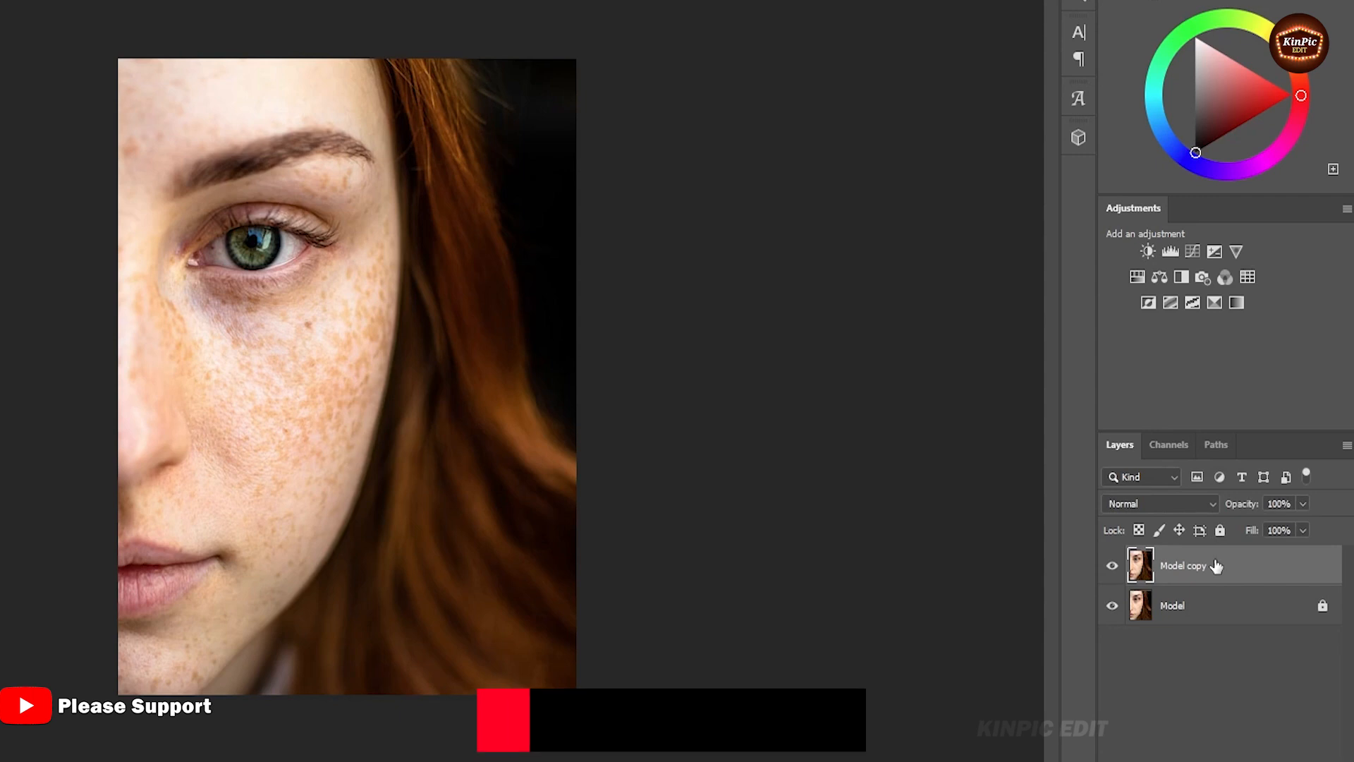
pyautogui.press('Ctrl+i')
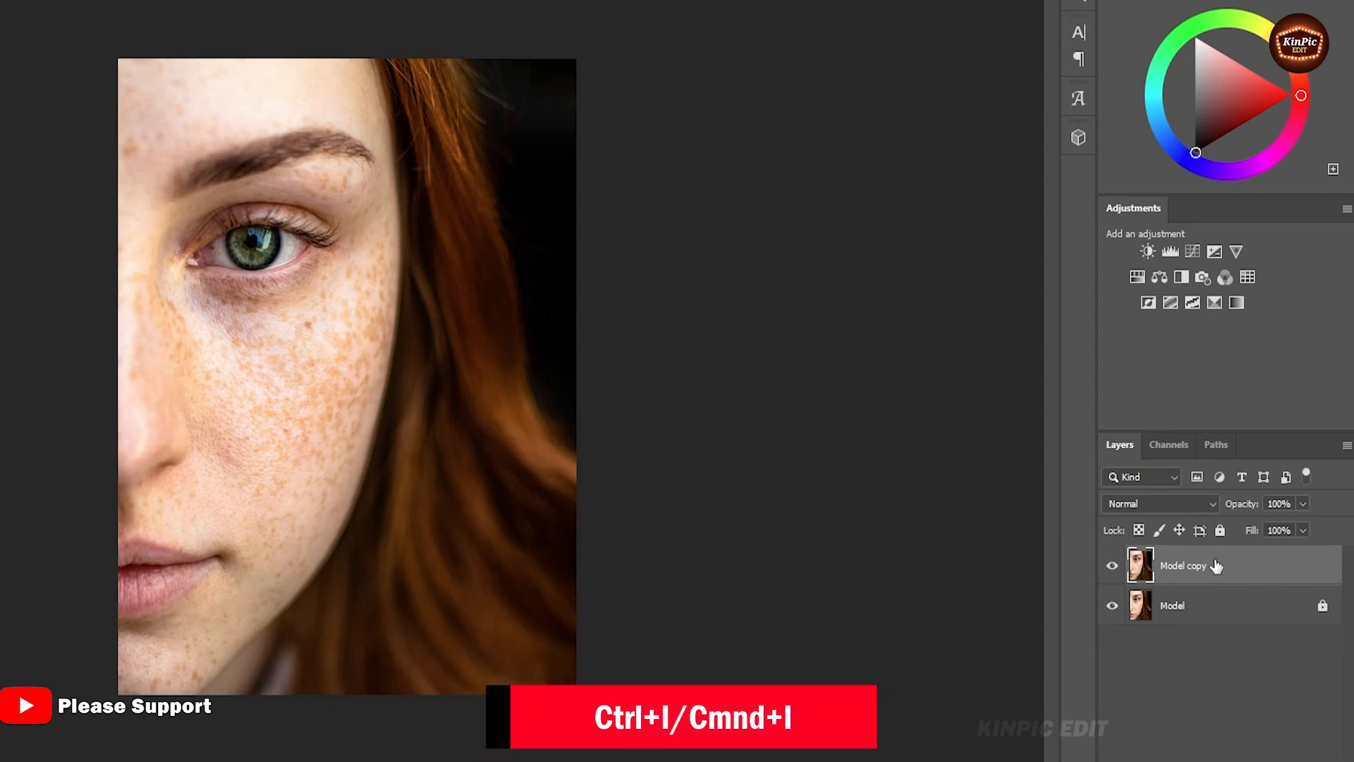
pyautogui.press('ctrl+i')
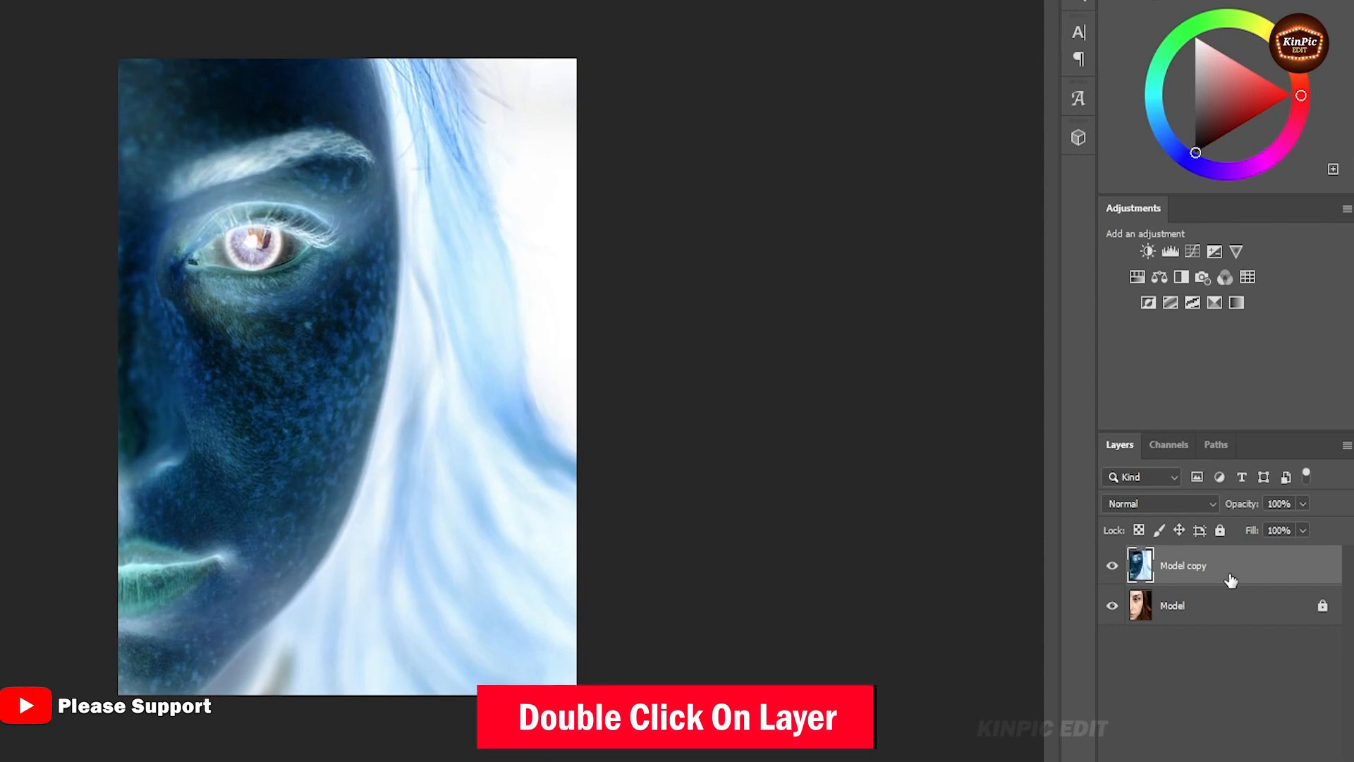
# Step: Set the Model copy layer's blend mode to Hard Light in Layer Style
pyautogui.doubleClick(1184, 565)
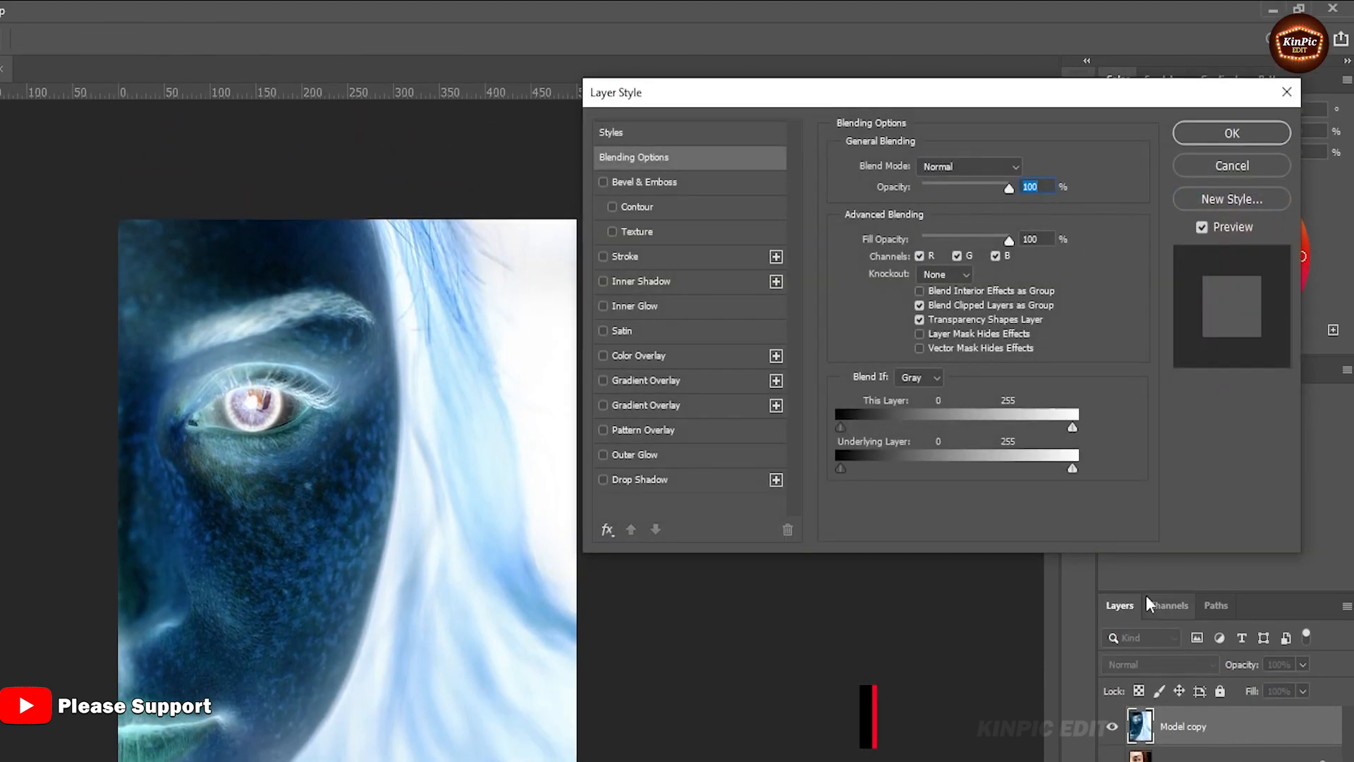
pyautogui.click(969, 166)
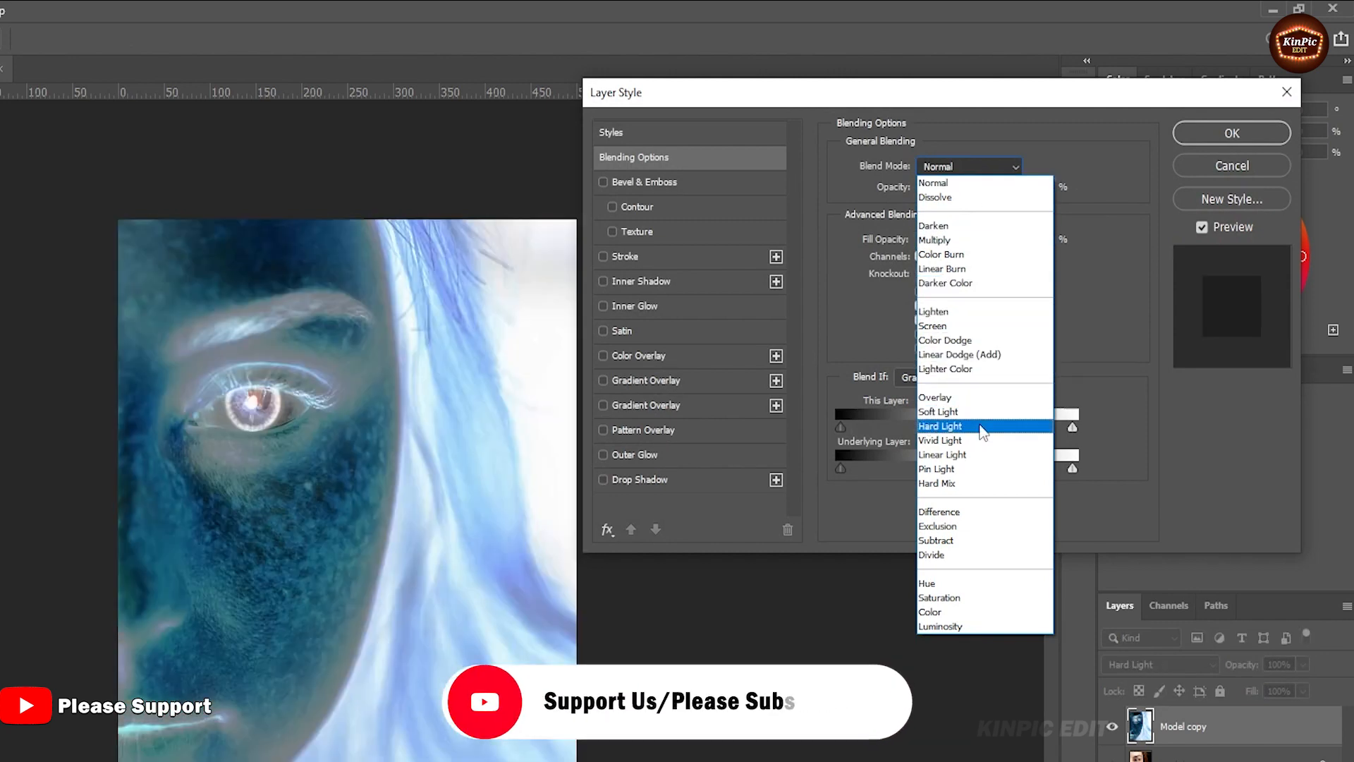
pyautogui.click(939, 426)
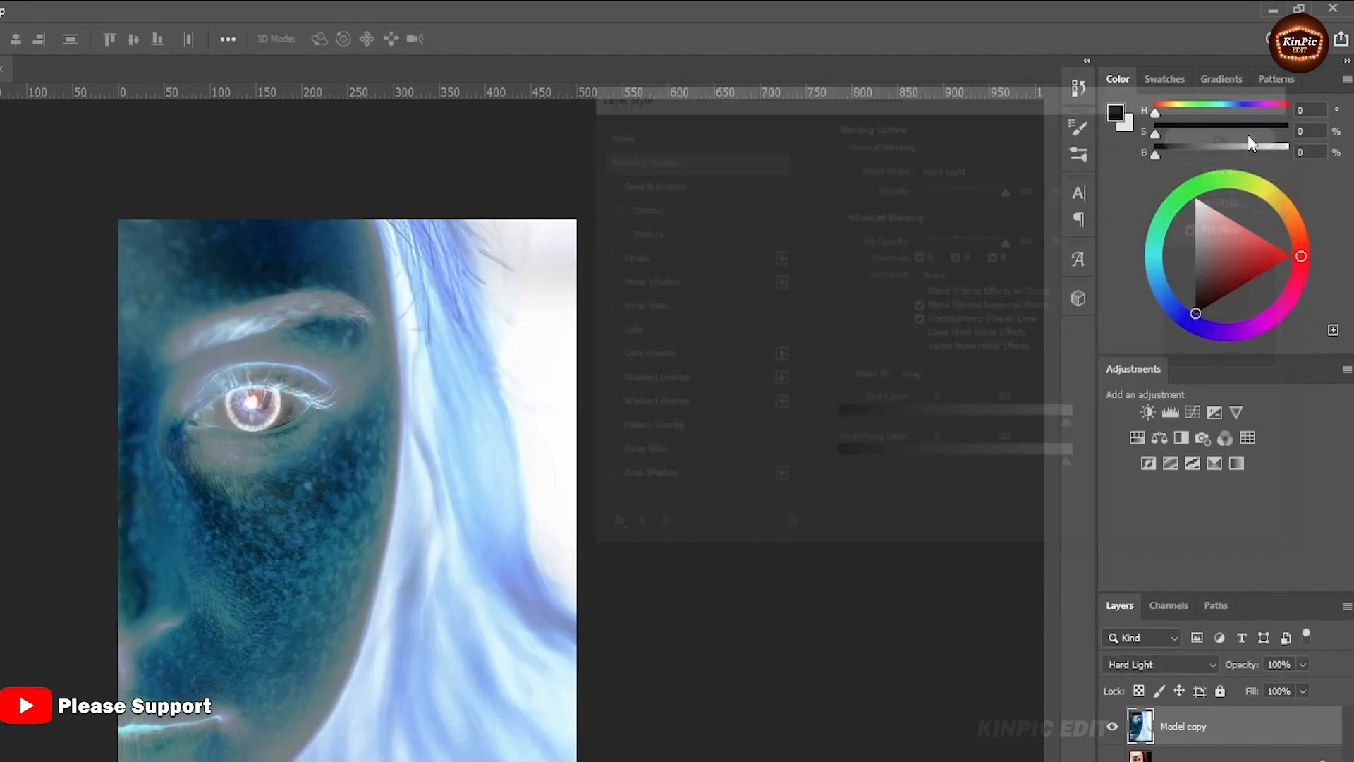
# Step: Apply Filter > Other > High Pass to Model copy with a radius of 10 pixels
pyautogui.click(251, 6)
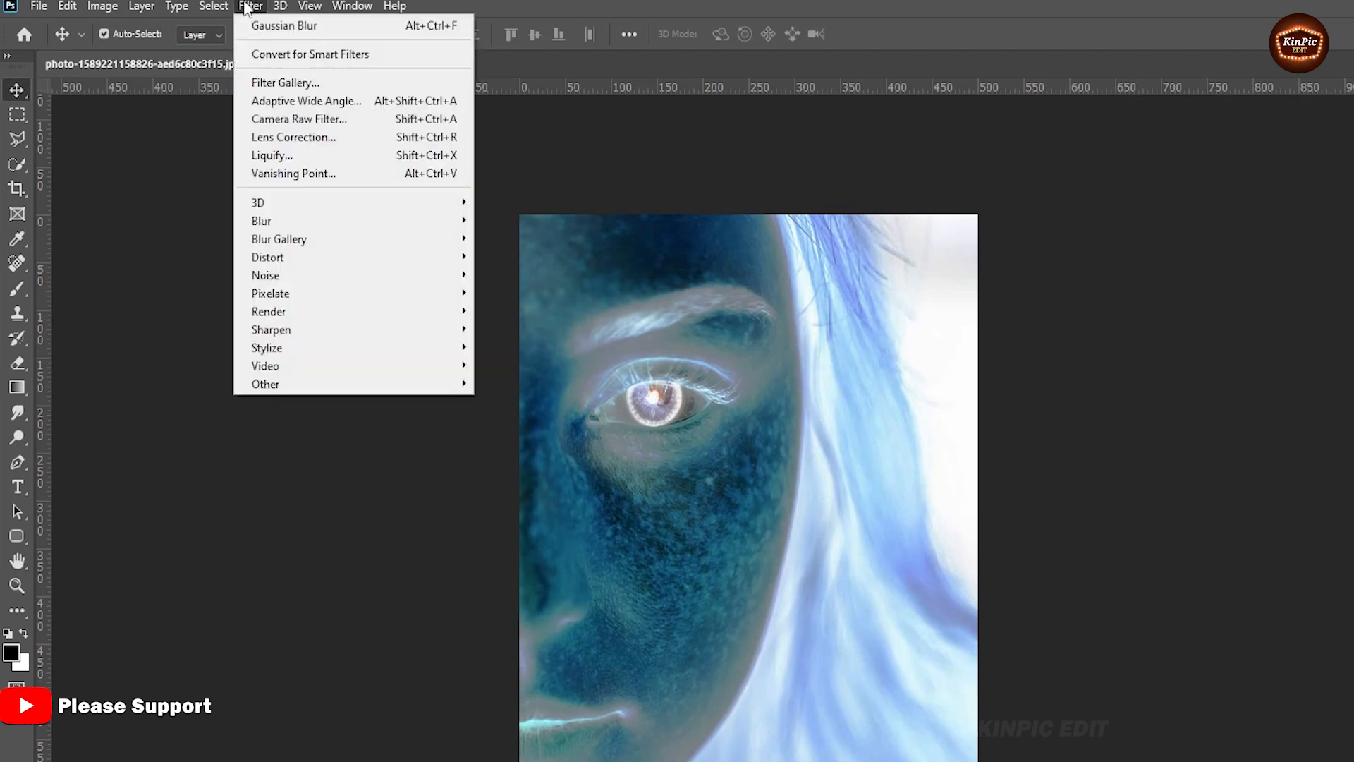
pyautogui.moveTo(265, 384)
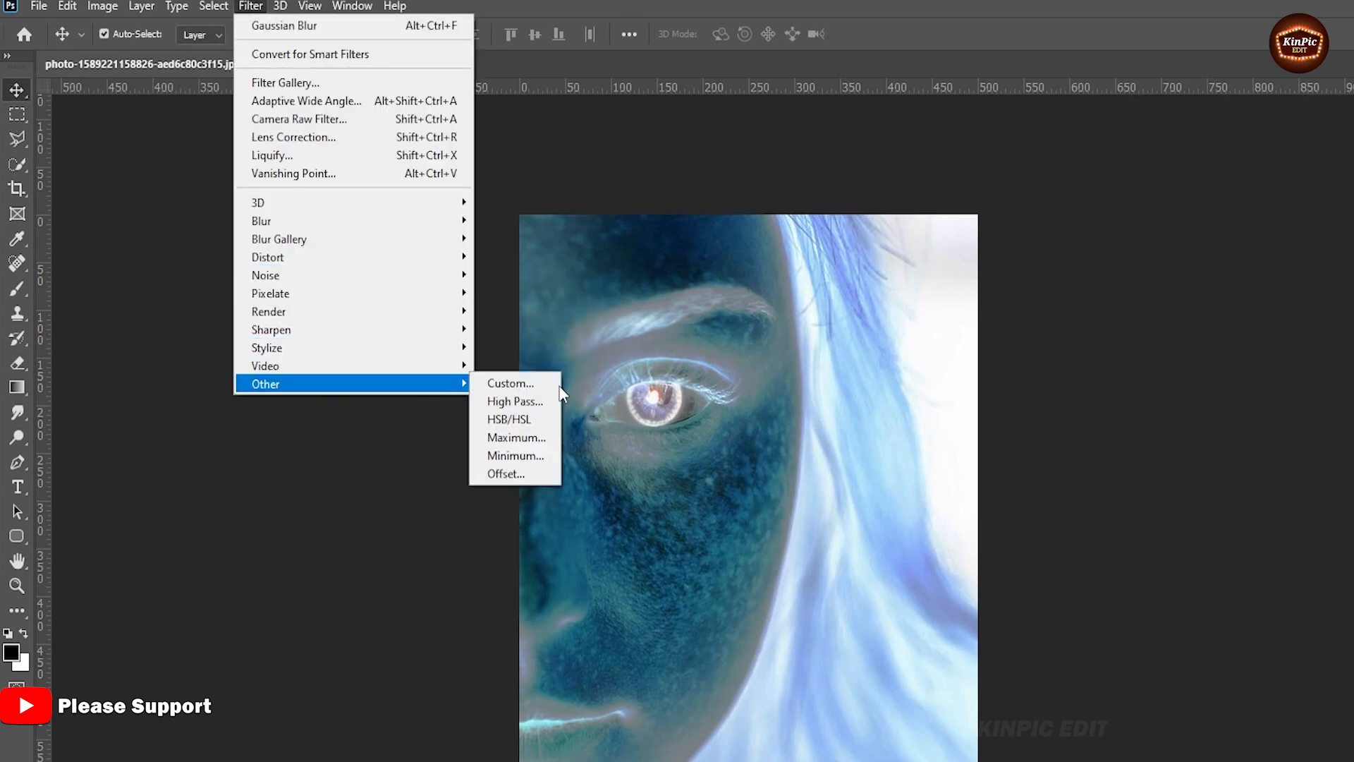
pyautogui.click(515, 400)
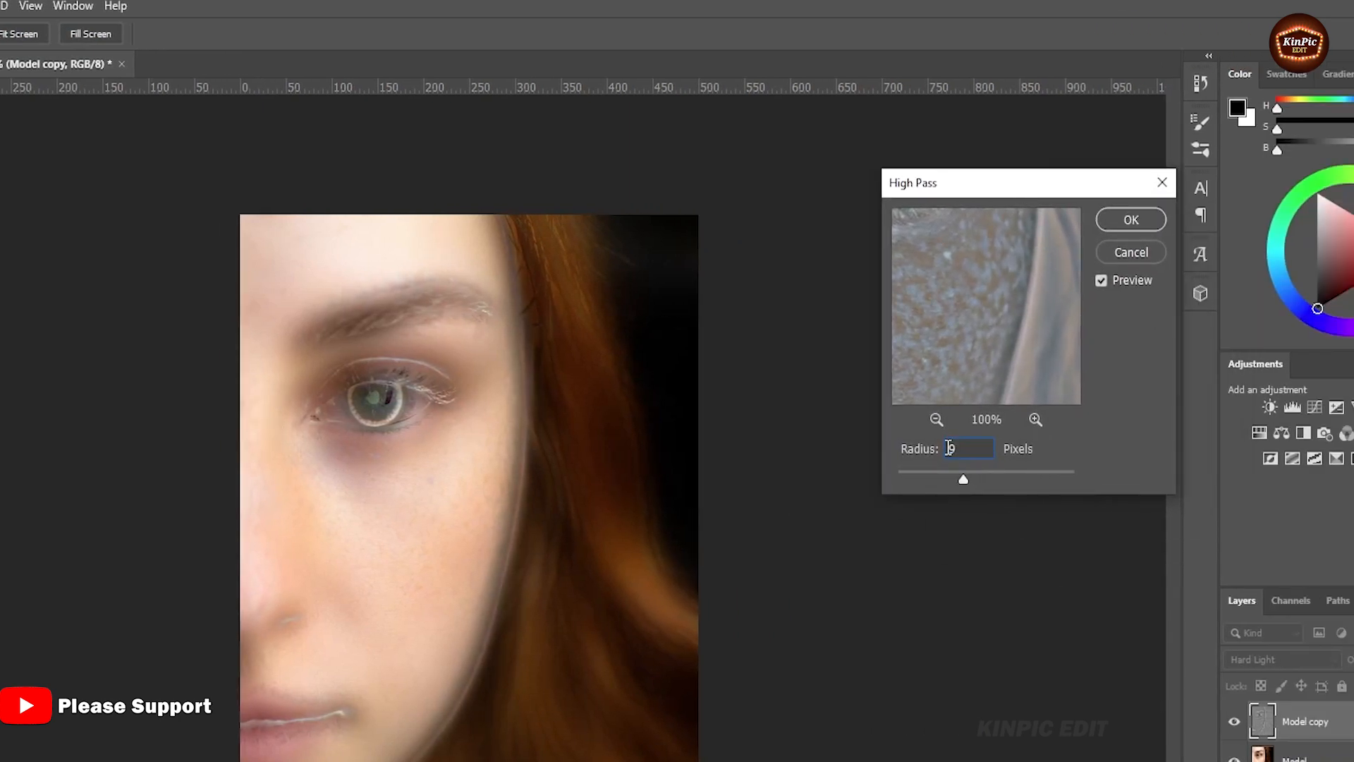
pyautogui.write('10')
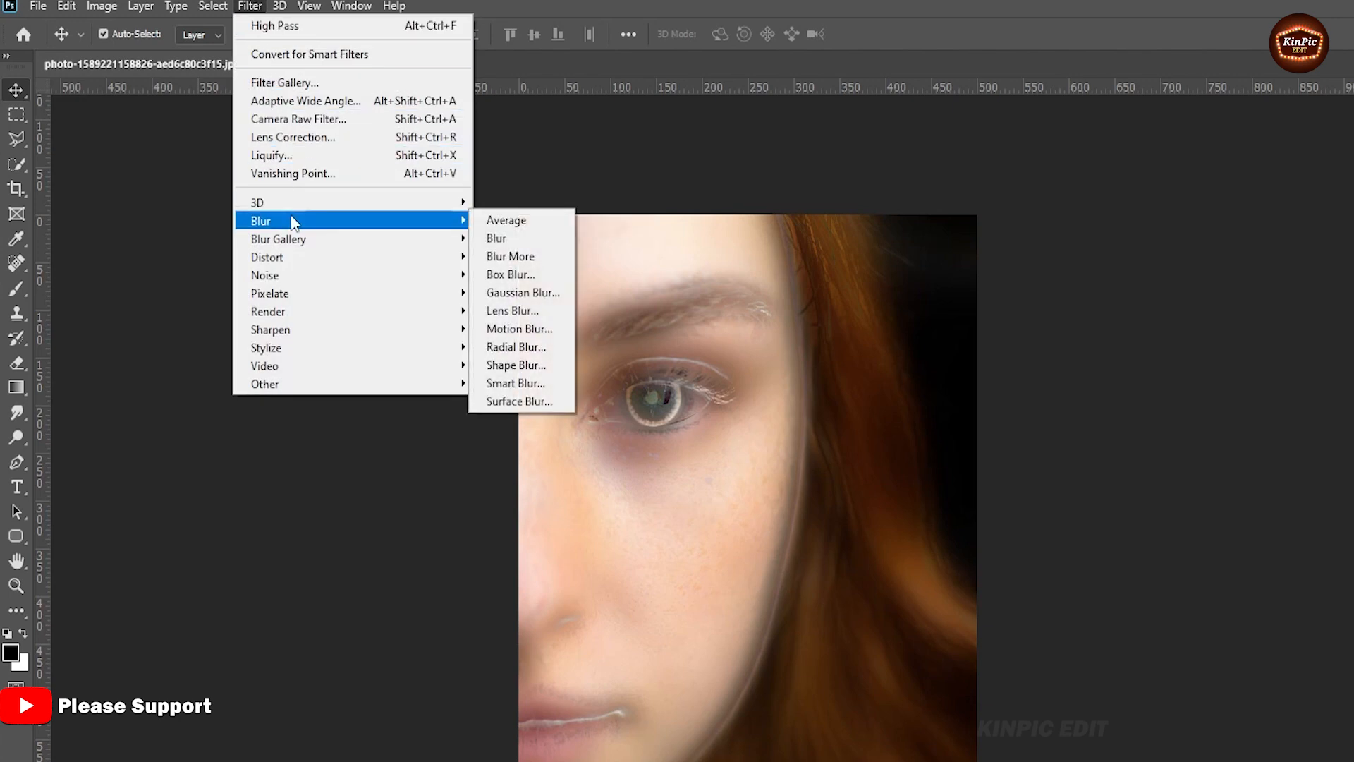
pyautogui.moveTo(523, 292)
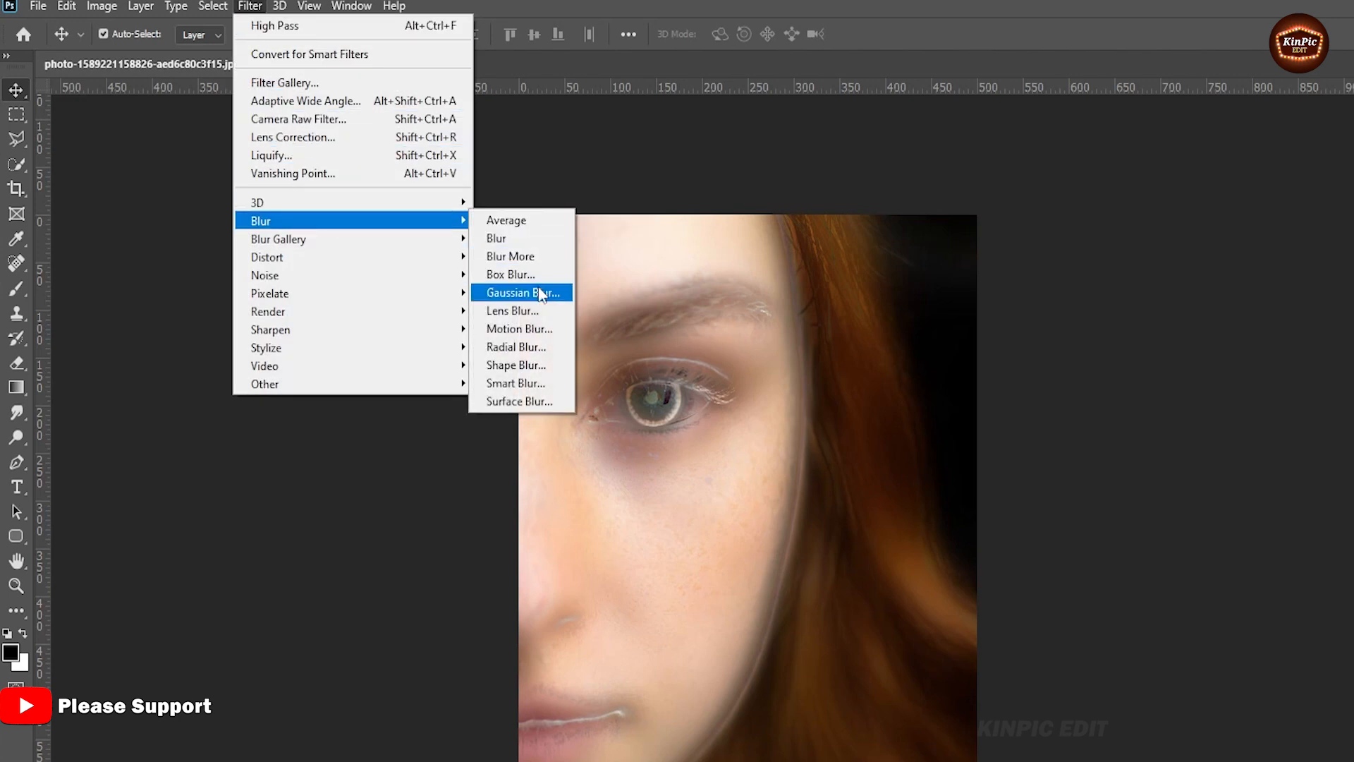
# Step: Apply a Gaussian Blur of about 0.8 pixels radius to the high-pass copy
pyautogui.click(520, 293)
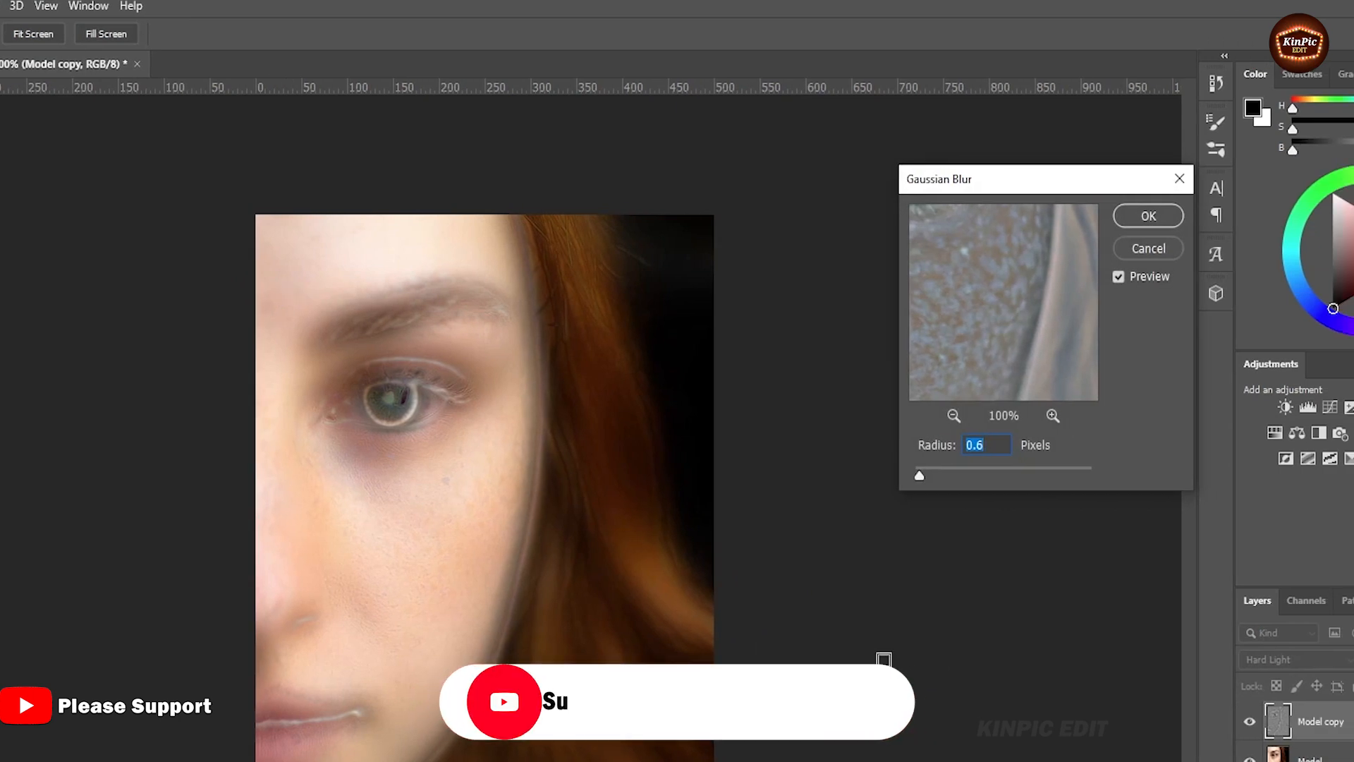
pyautogui.moveTo(920, 475); pyautogui.dragTo(938, 475)
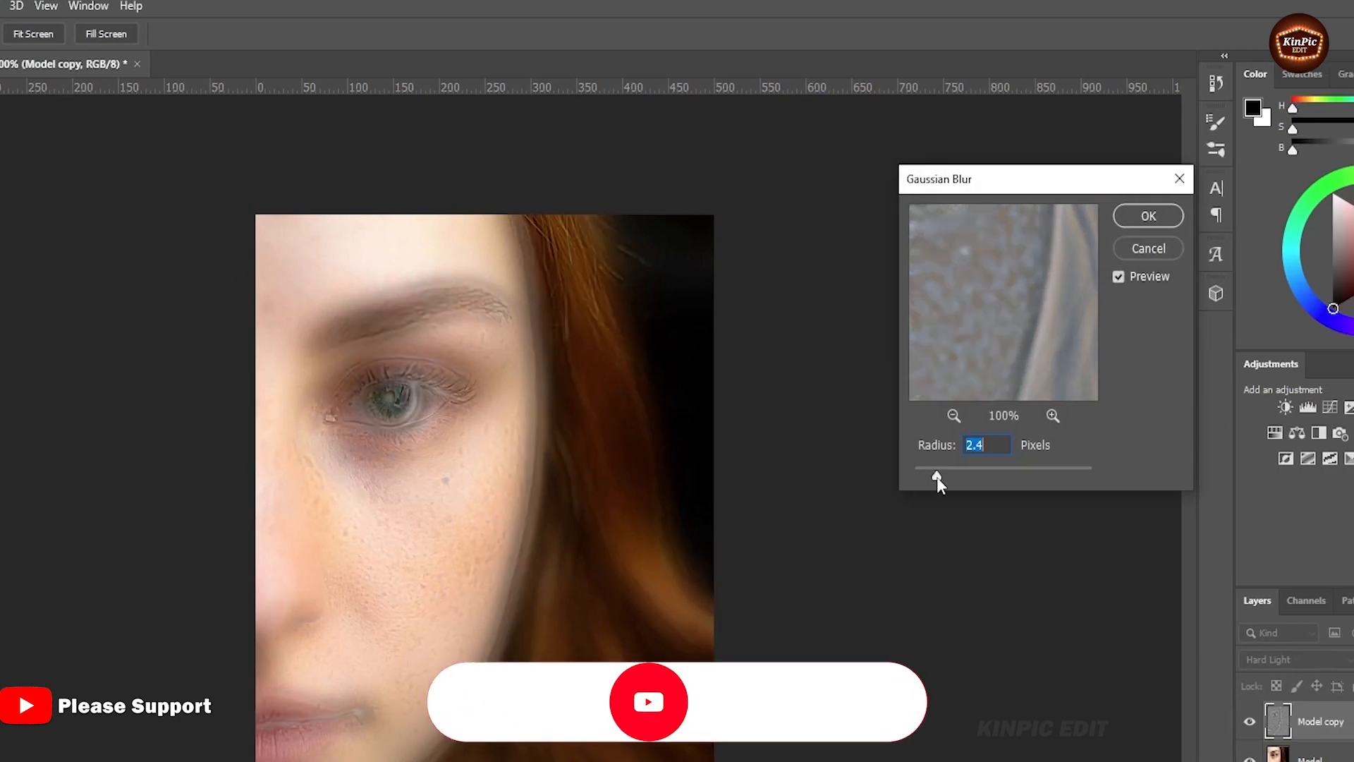
pyautogui.moveTo(939, 476); pyautogui.dragTo(920, 476)
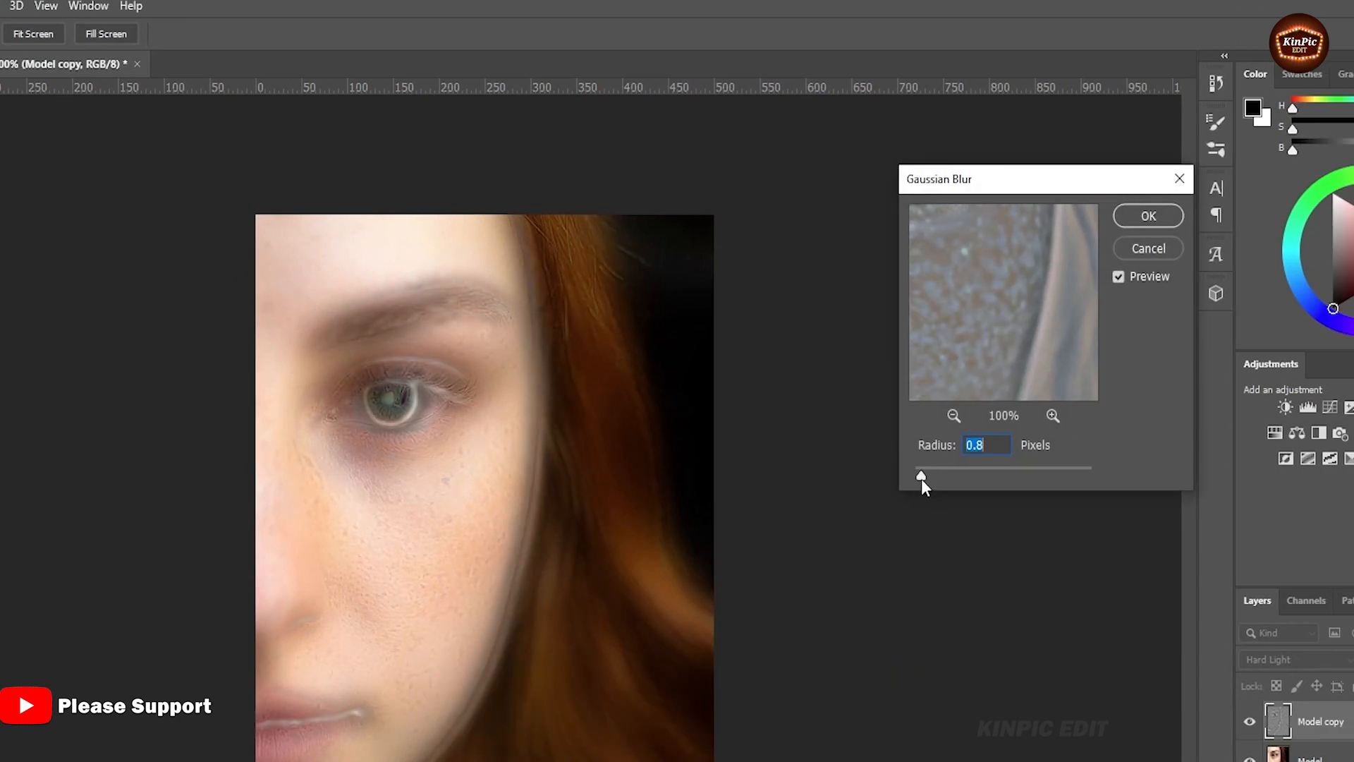
pyautogui.click(1148, 216)
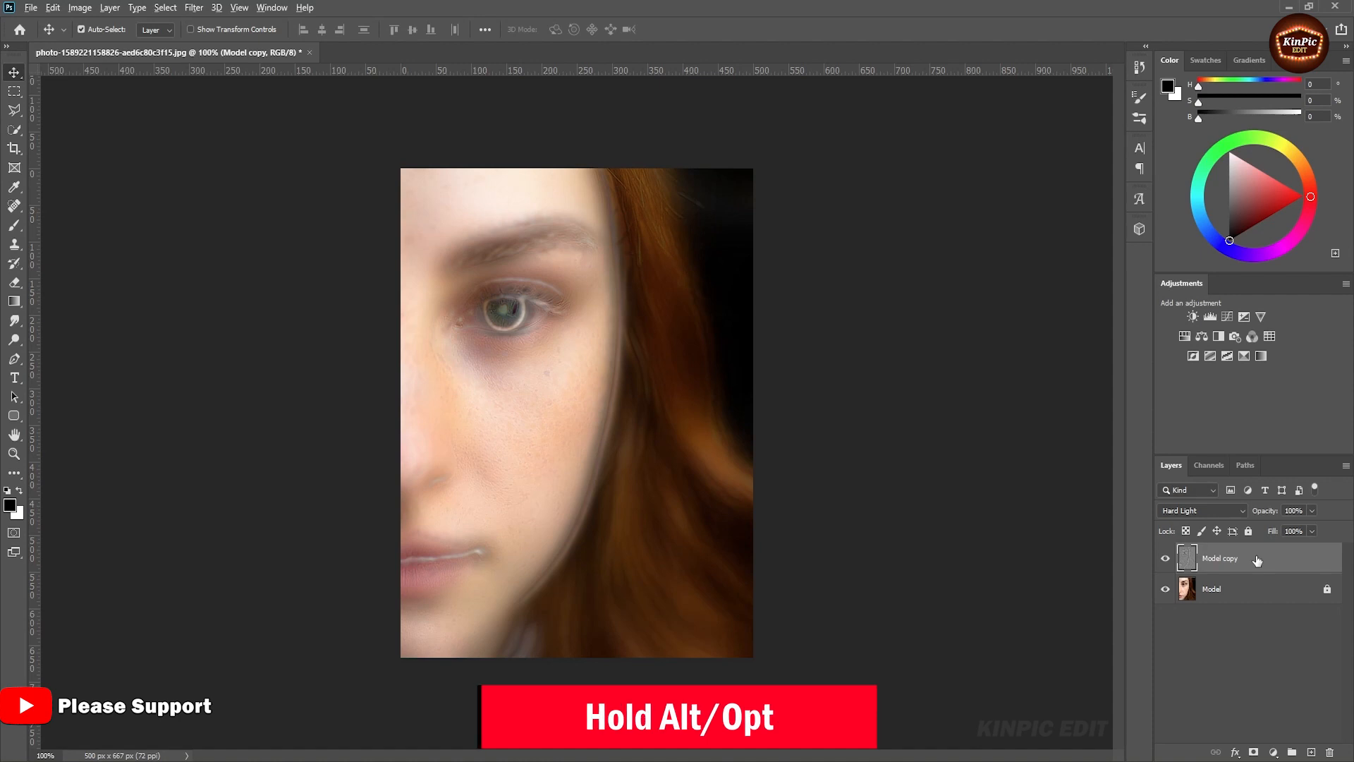
# Step: Add a black layer mask hiding the copy and set white as foreground colour
pyautogui.click(1254, 753)
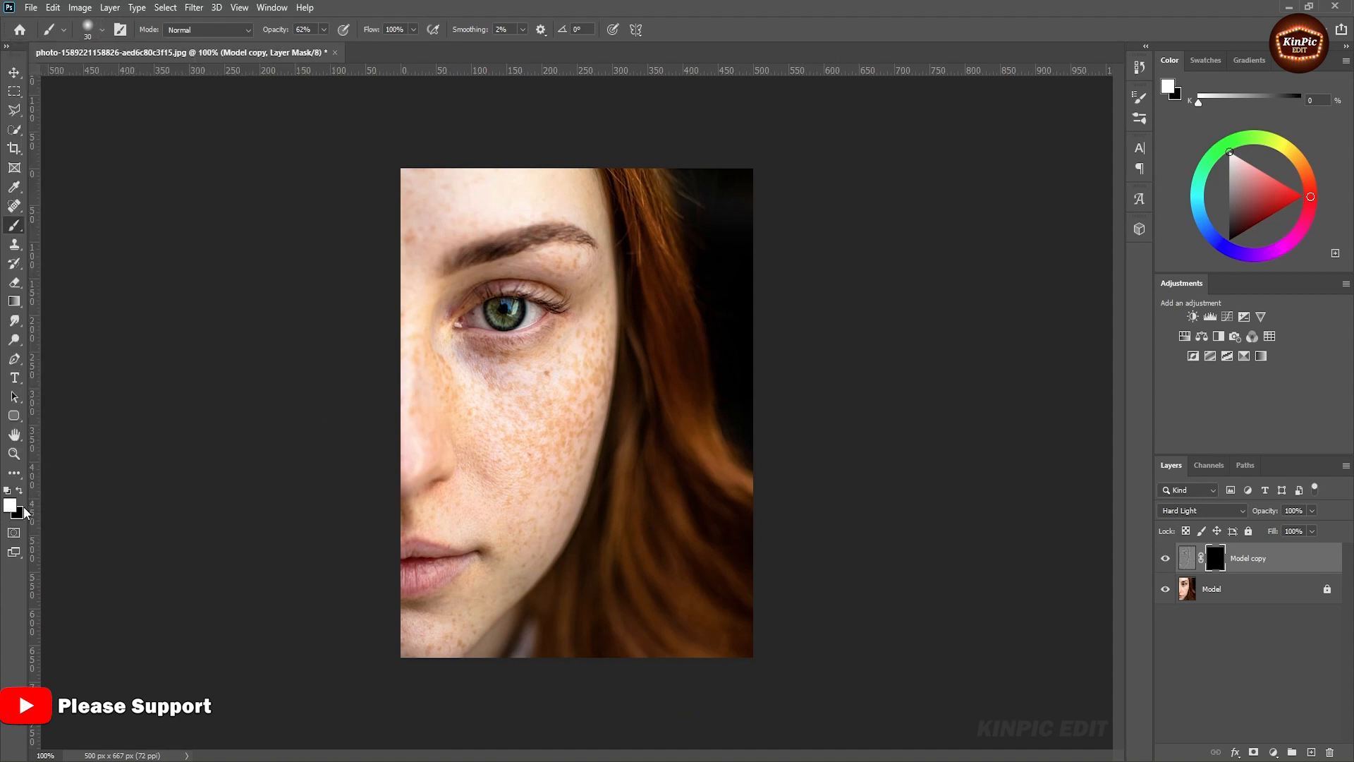
pyautogui.click(11, 504)
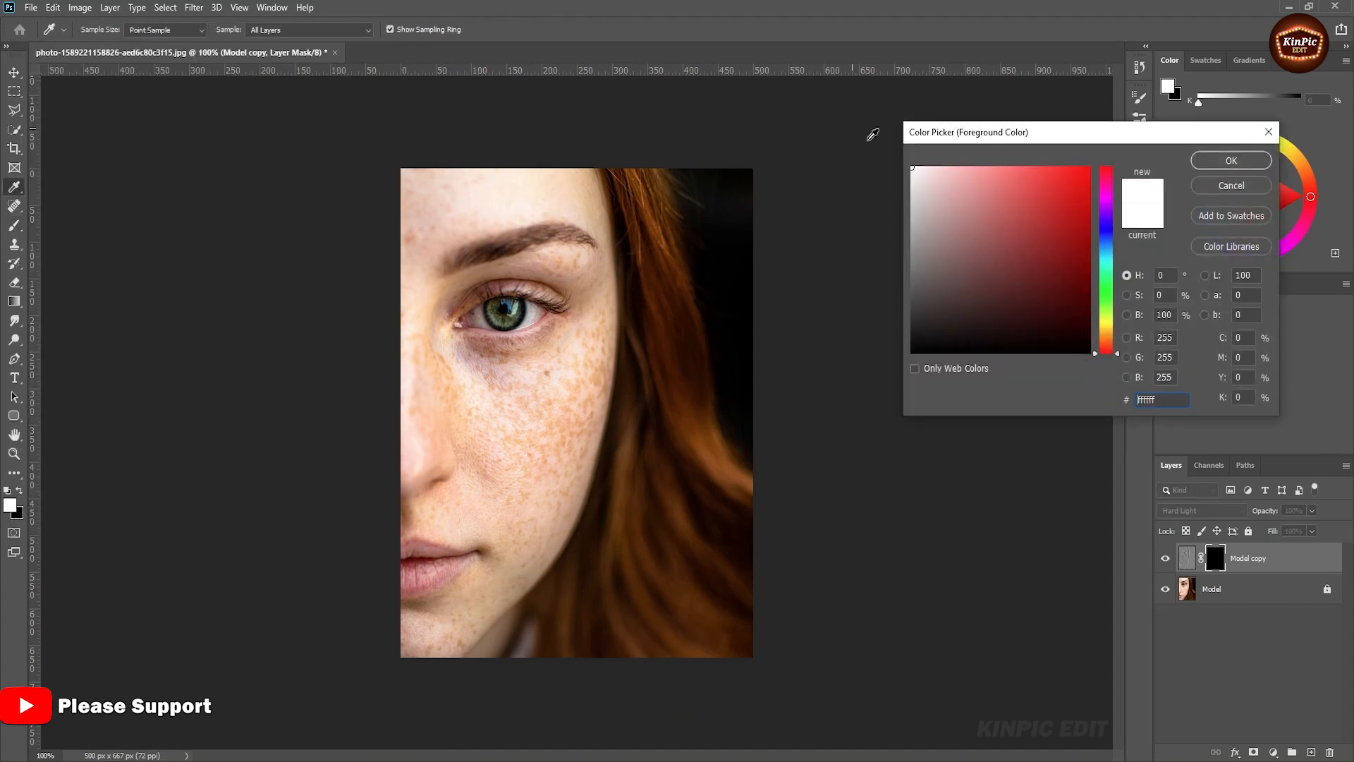
pyautogui.click(1230, 160)
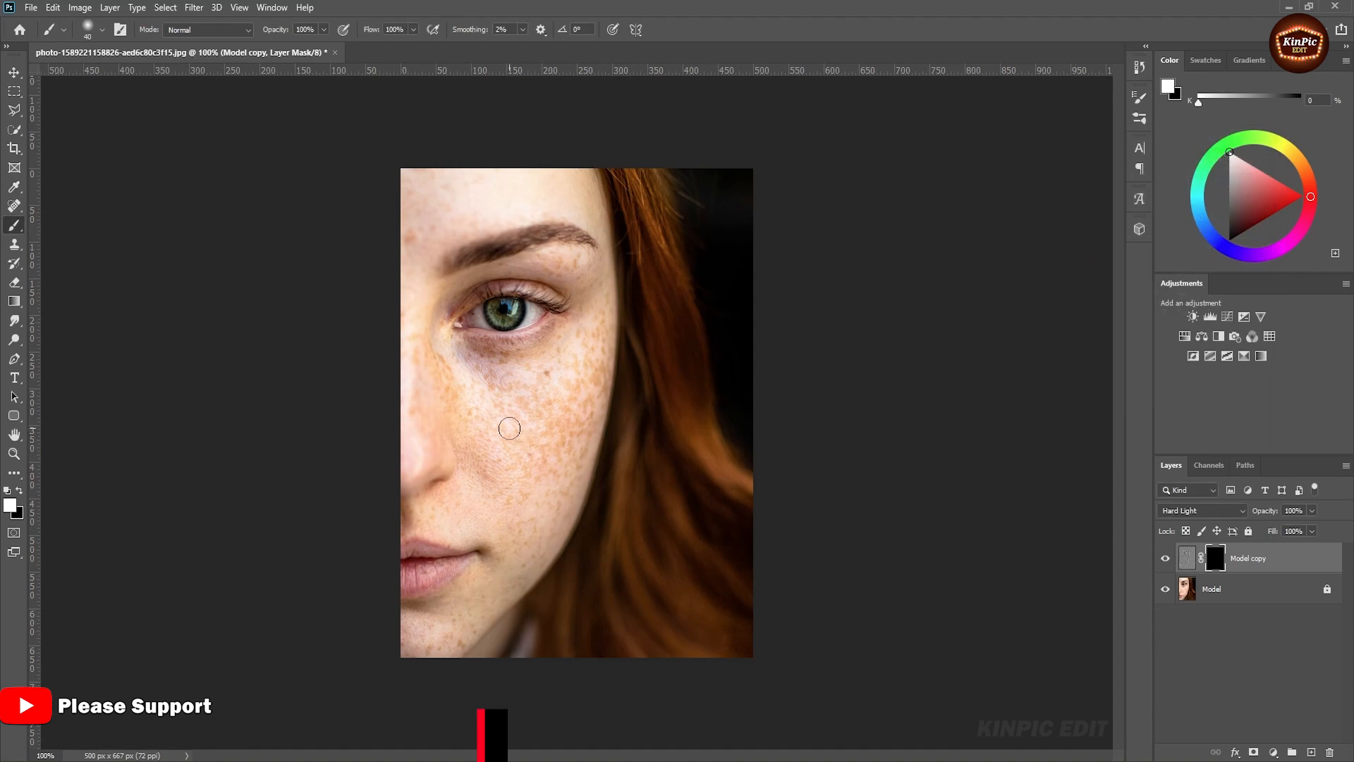
# Step: Enlarge the brush and paint white into the mask over the freckled cheek
pyautogui.press(']')
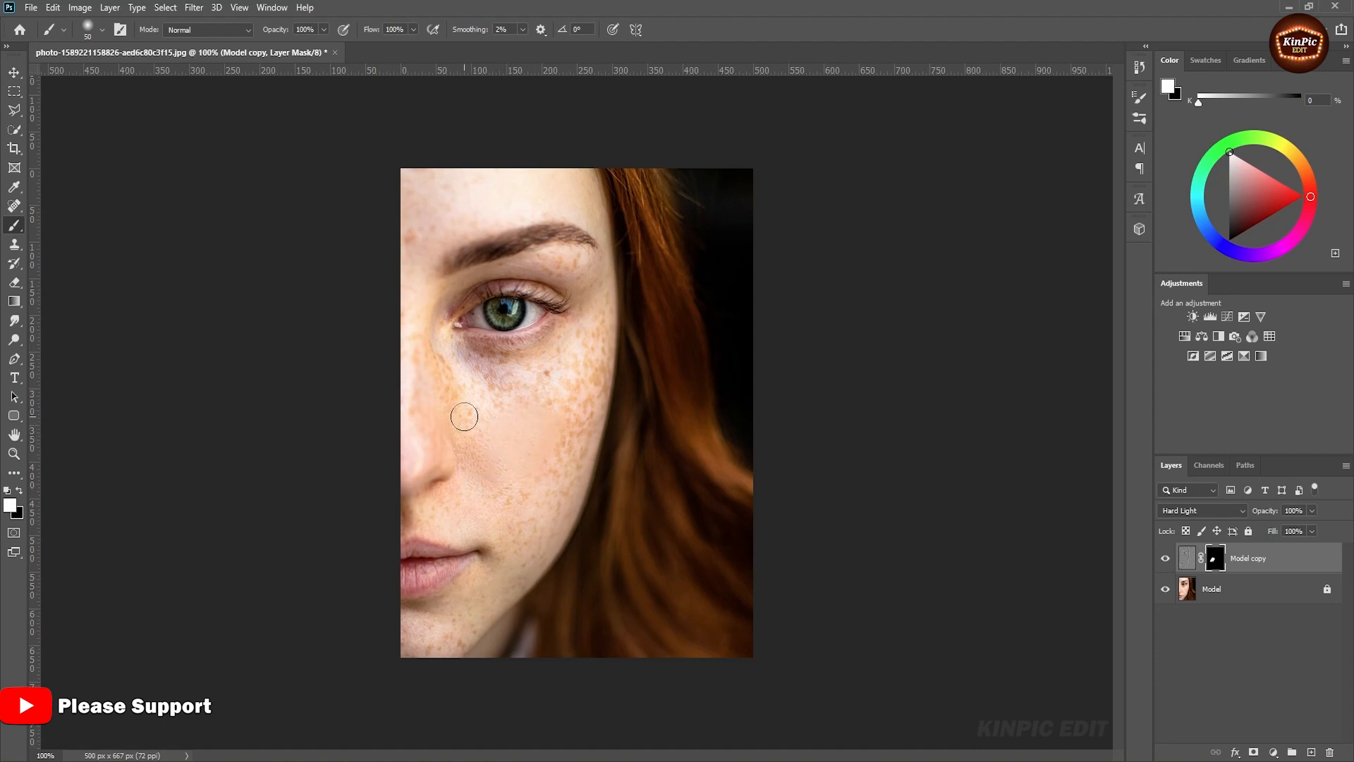
pyautogui.moveTo(464, 417); pyautogui.dragTo(573, 434)
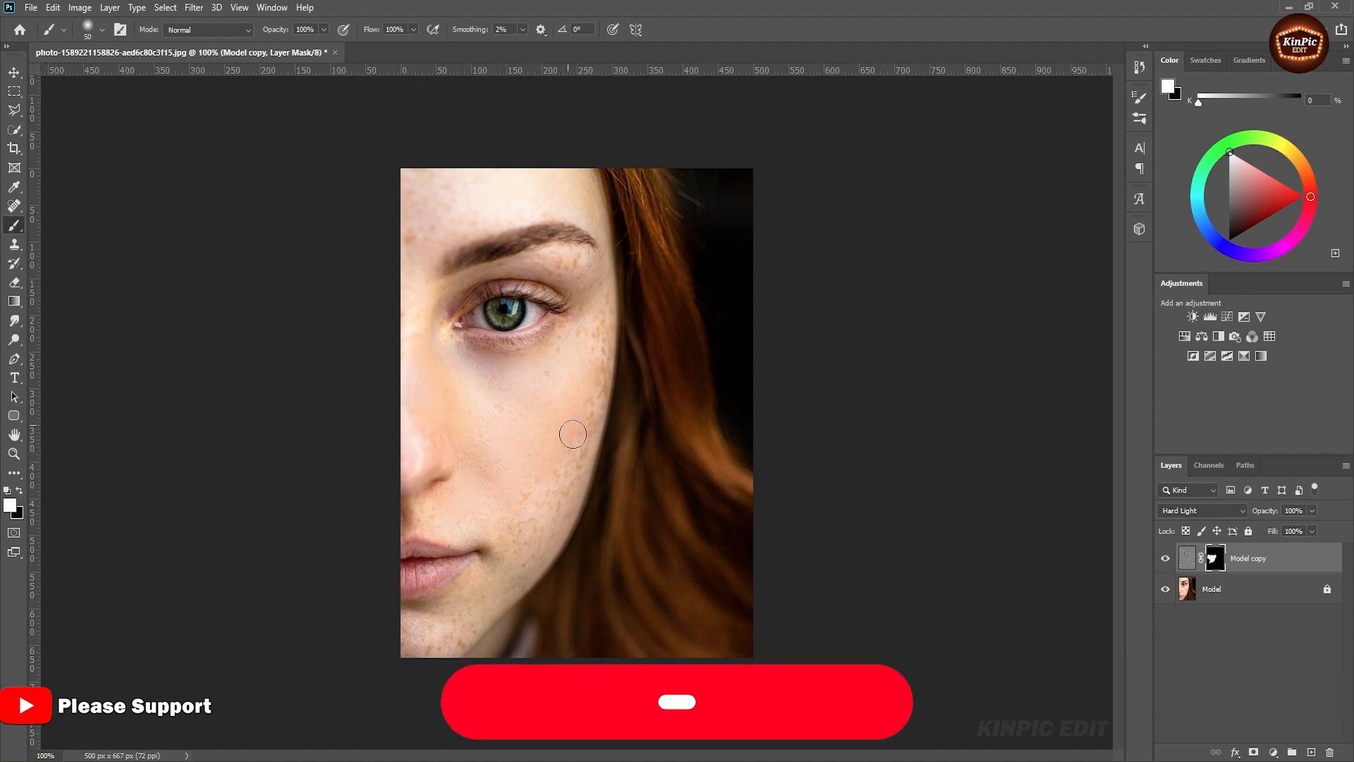